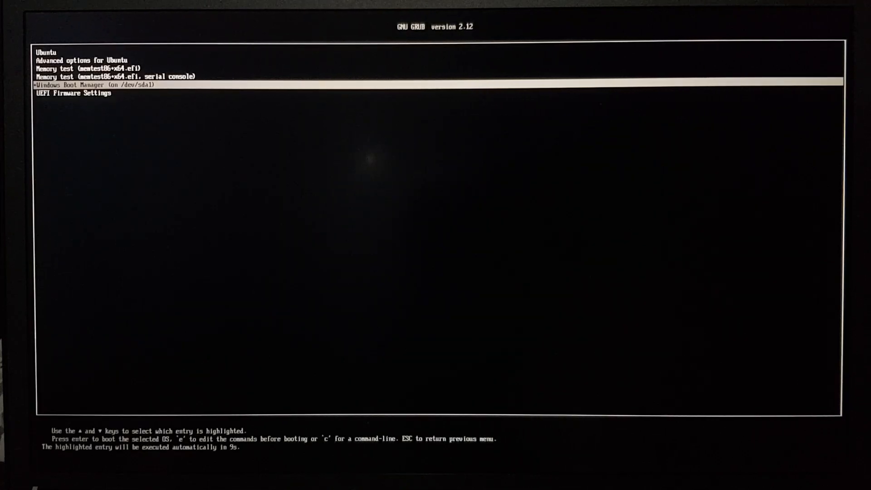
Move up two entries to Ubuntu in the GRUB menu and boot it
key(Up)
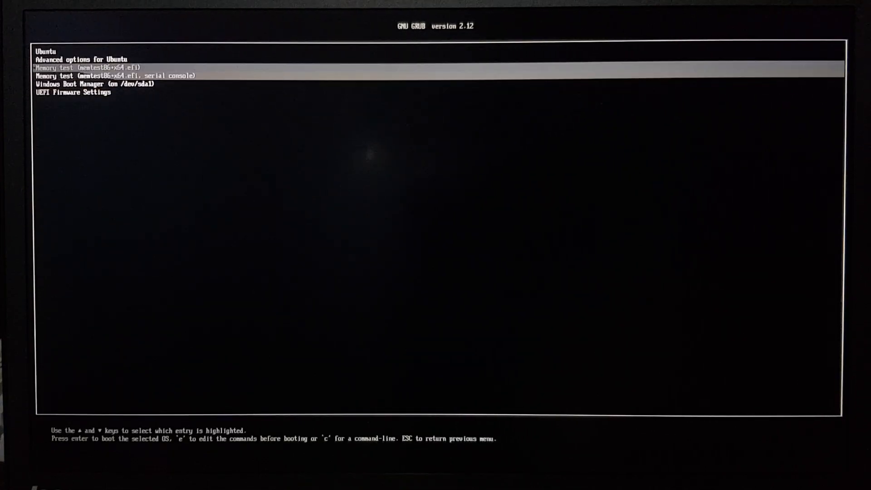
key(Up)
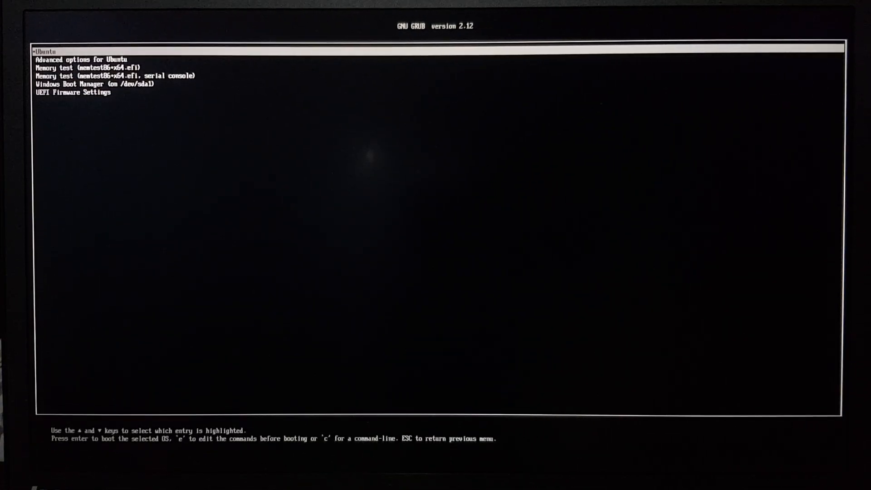
key(enter)
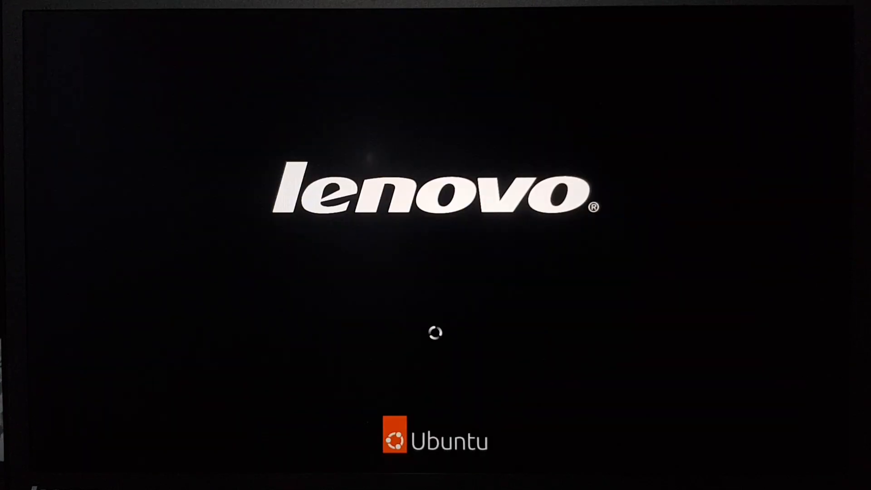